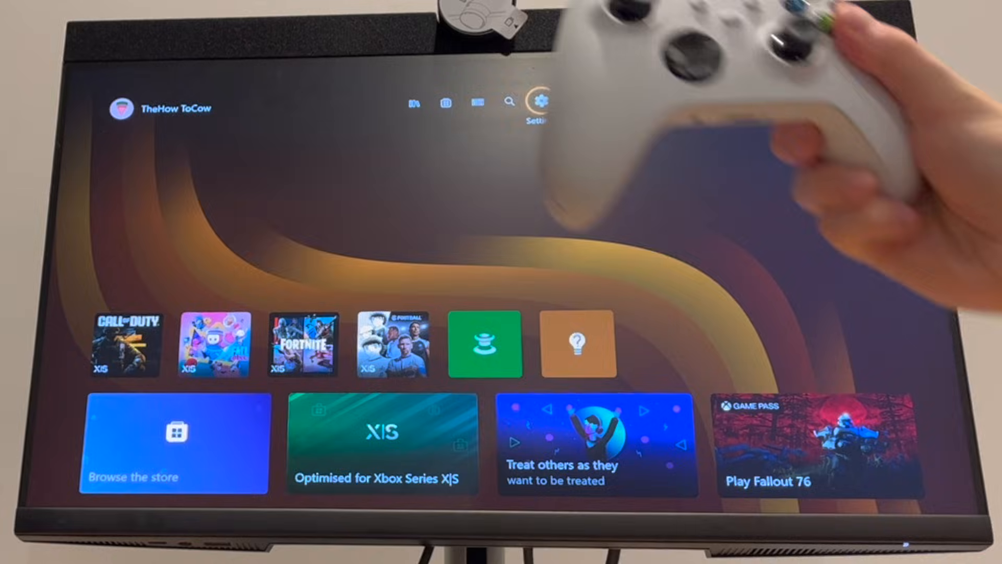
Reach the TV & display options page through Settings' General section.
left_click(541, 100)
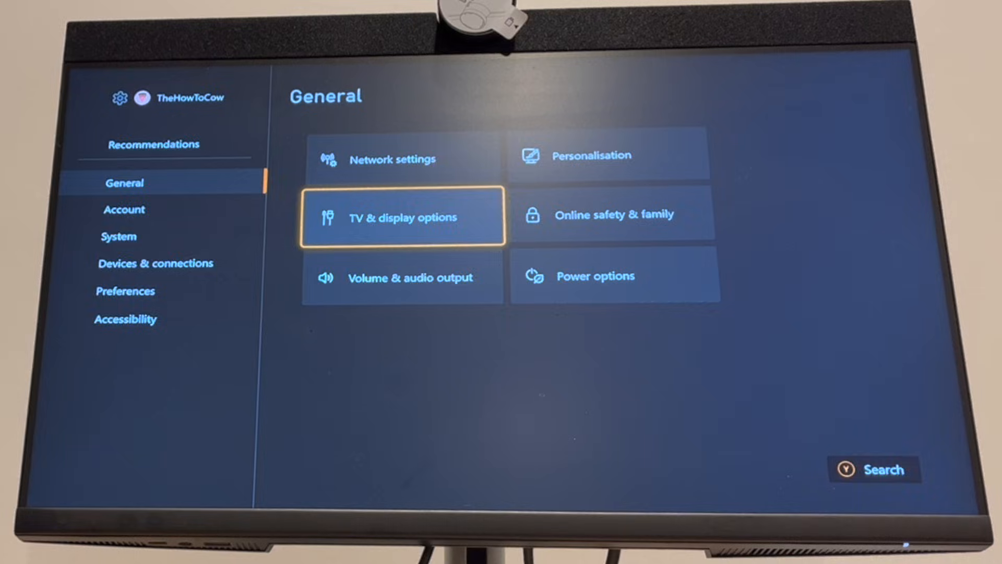
left_click(402, 216)
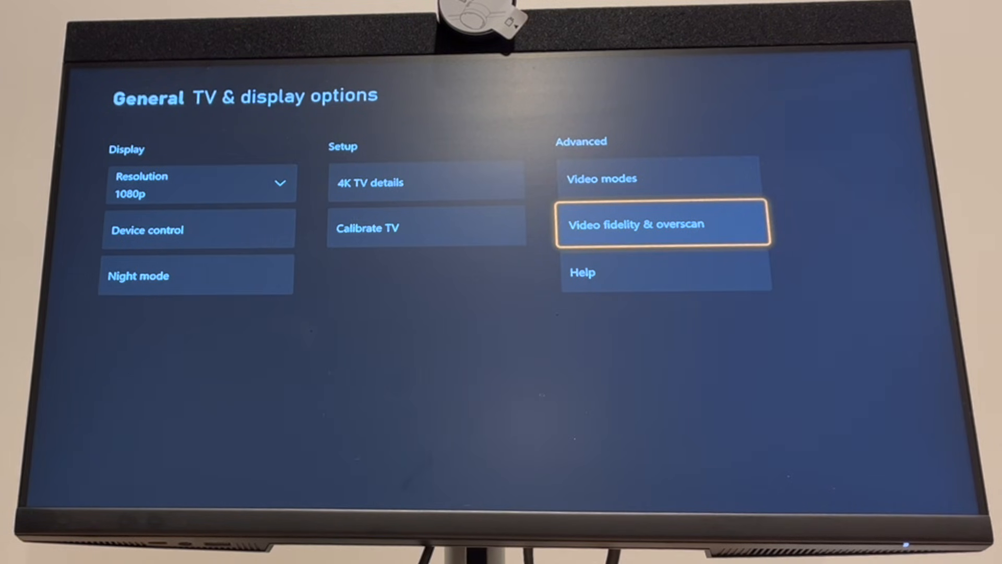
In Video fidelity & overscan, set Overrides to HDMI and accept using manual display settings.
left_click(662, 224)
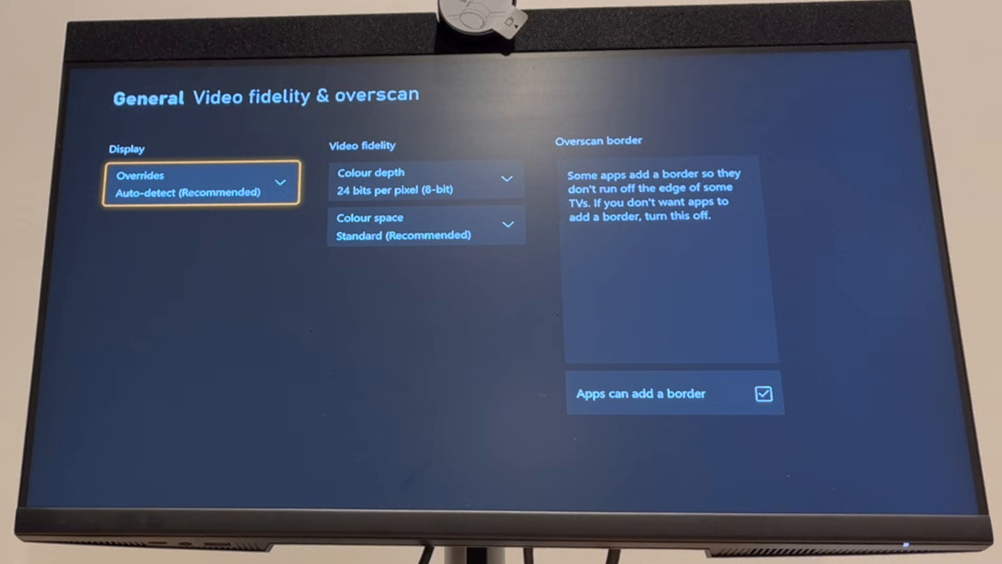
left_click(200, 182)
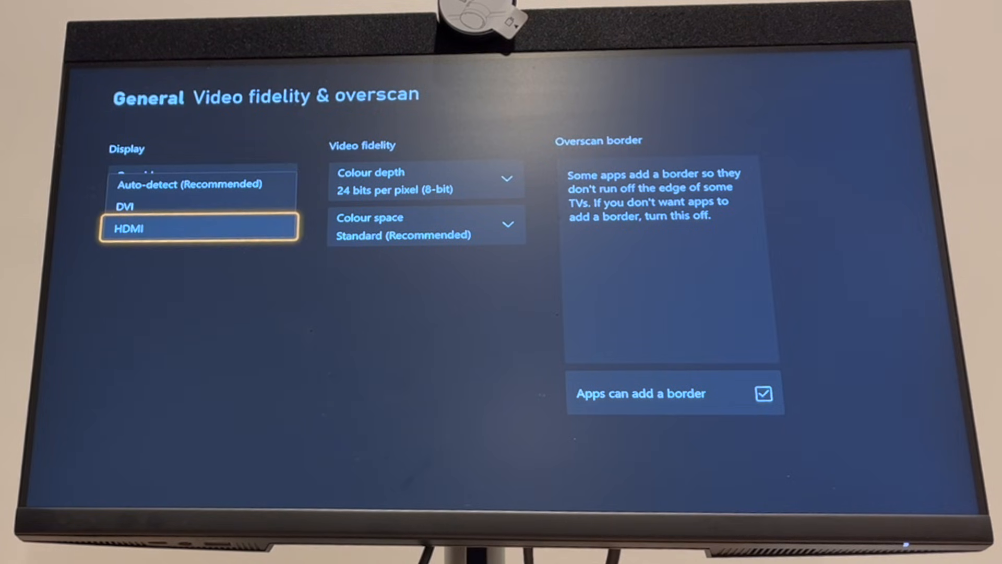
left_click(198, 229)
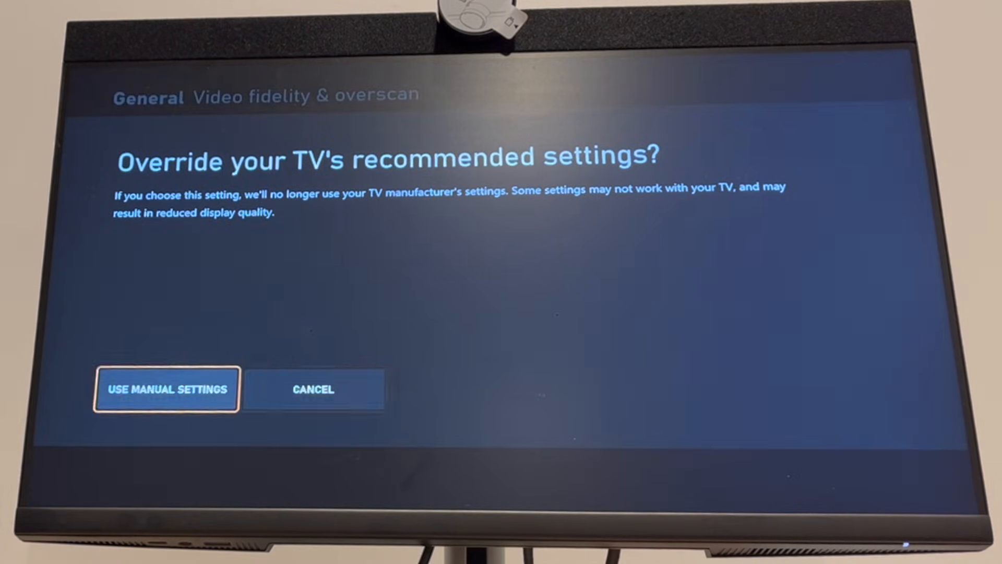
left_click(166, 388)
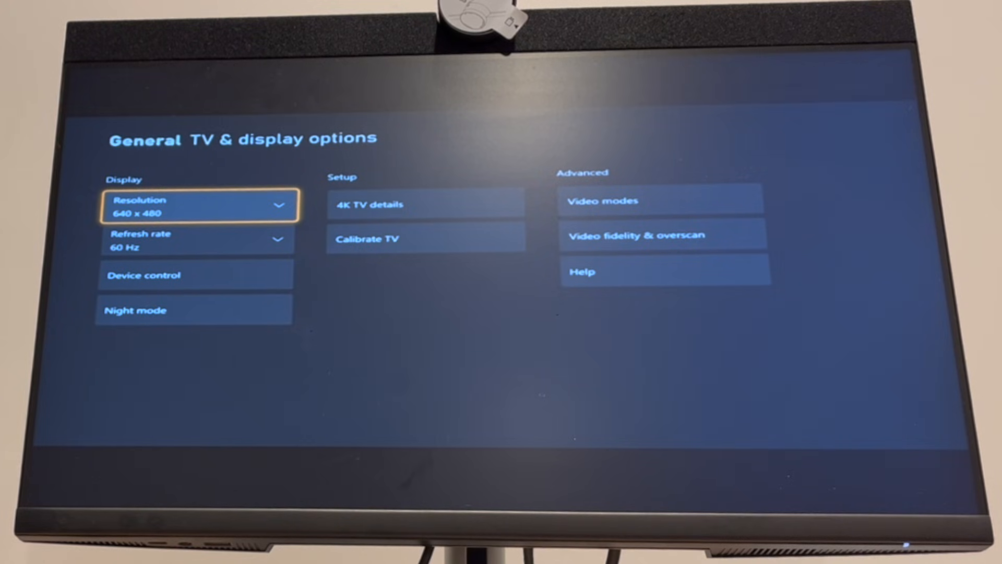
Set the resolution to 1080p and keep it at the confirmation prompt.
left_click(199, 204)
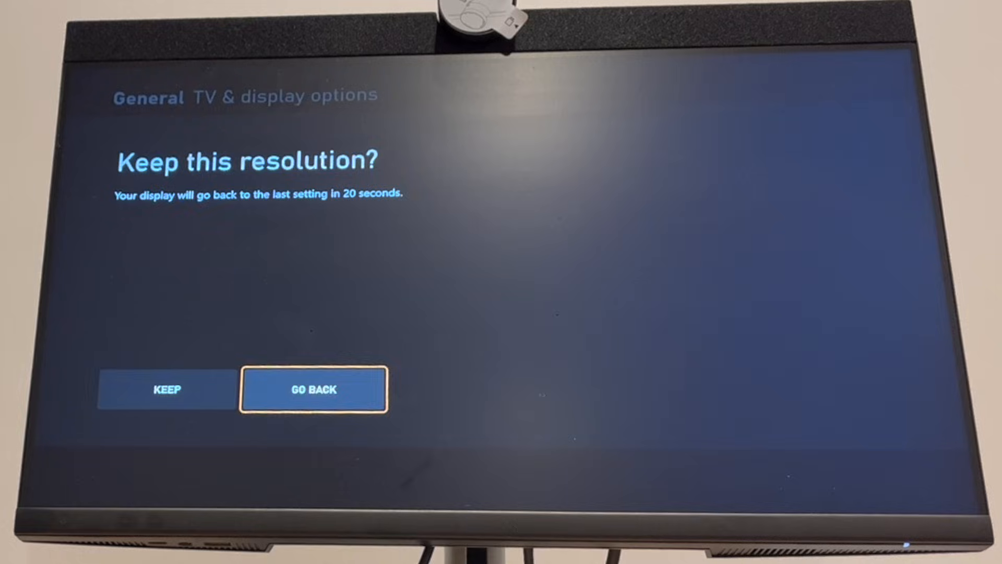
left_click(313, 390)
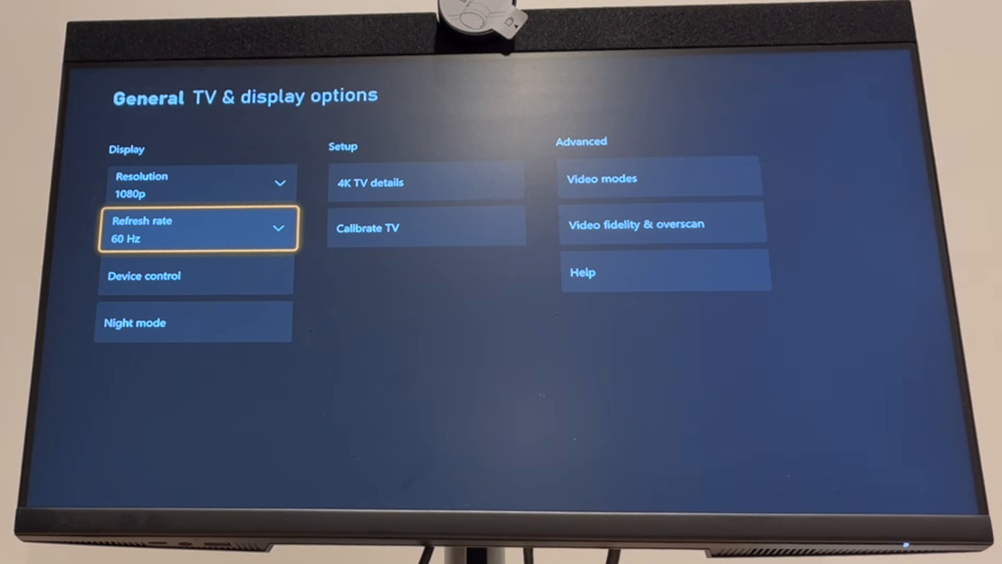
left_click(199, 228)
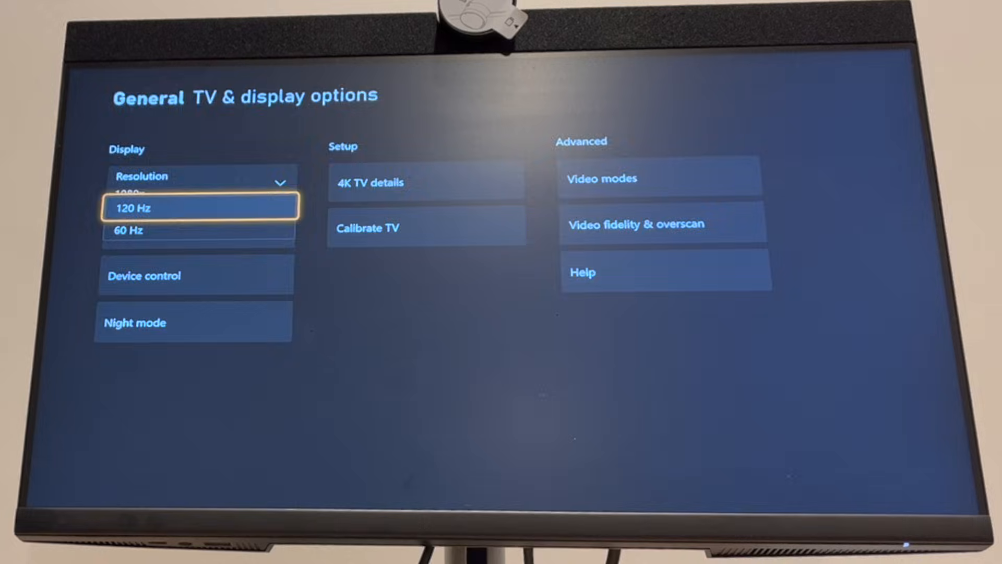
left_click(199, 207)
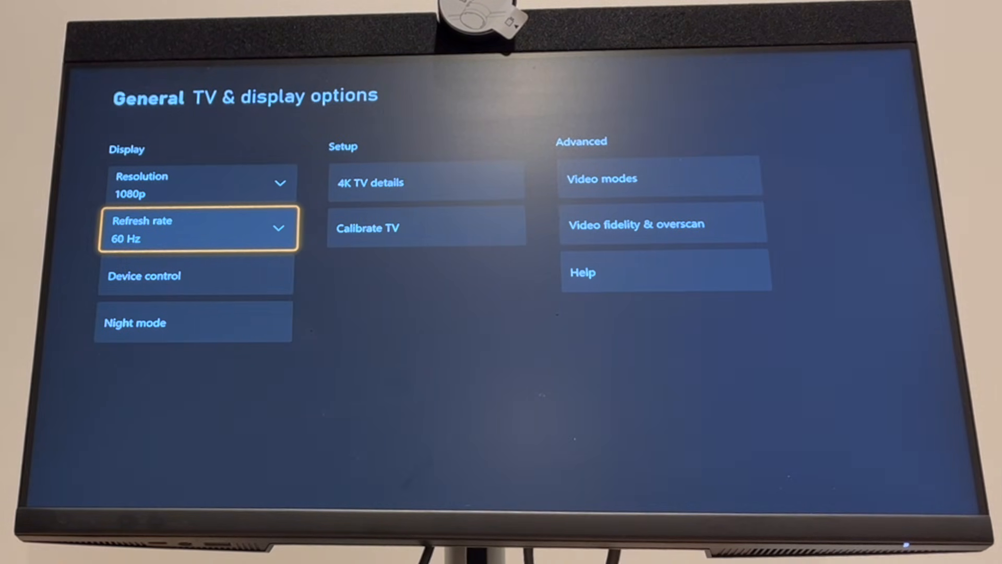
Return to Video fidelity & overscan and set Overrides back to Auto-detect.
key("Back")
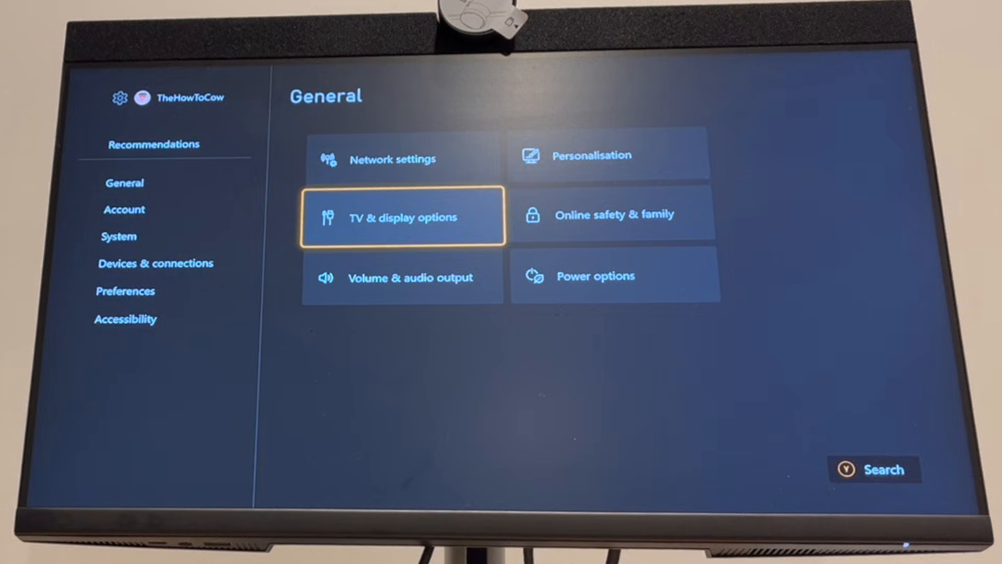
left_click(402, 216)
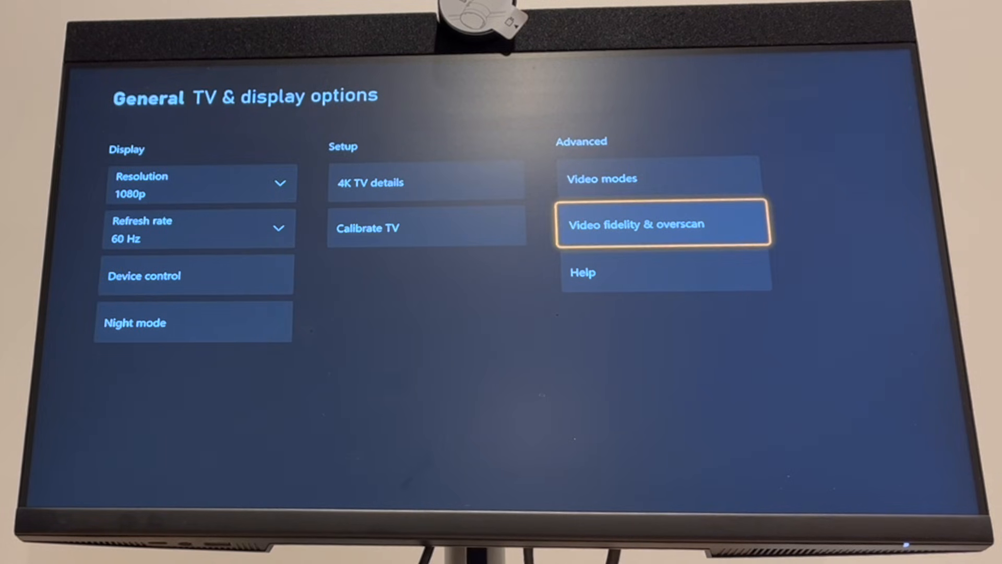
left_click(663, 224)
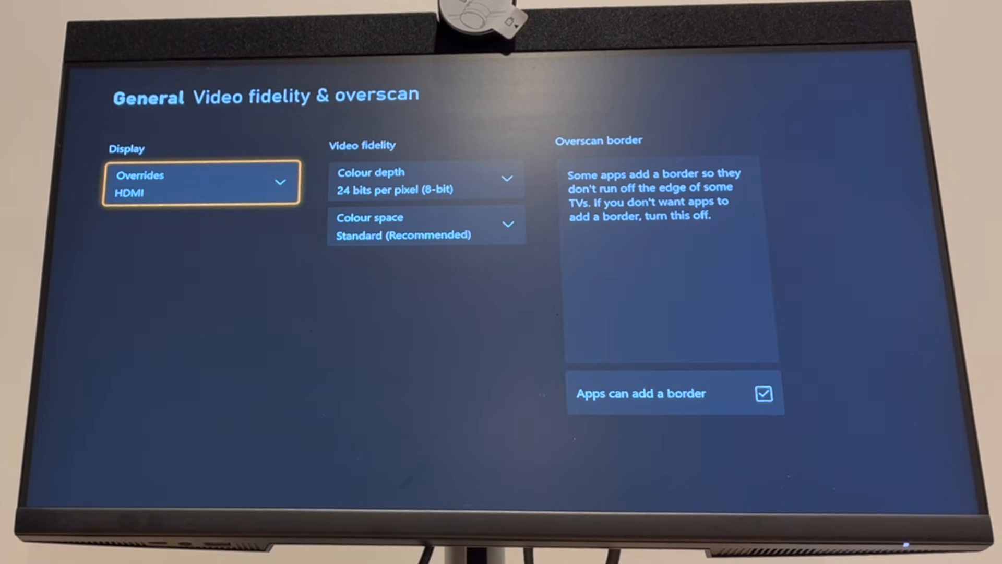
left_click(200, 183)
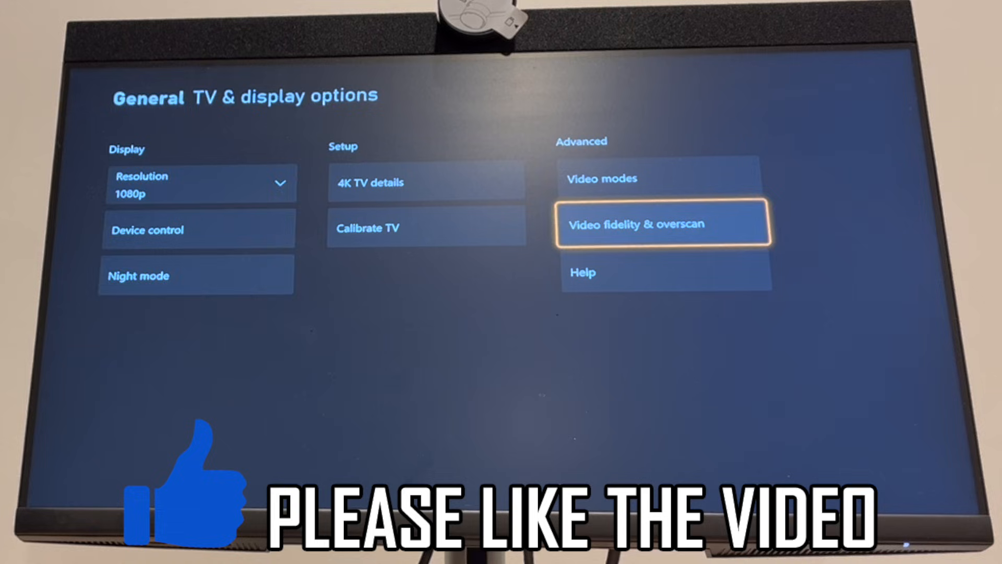
Bring up the Video modes settings from TV & display options.
left_click(663, 224)
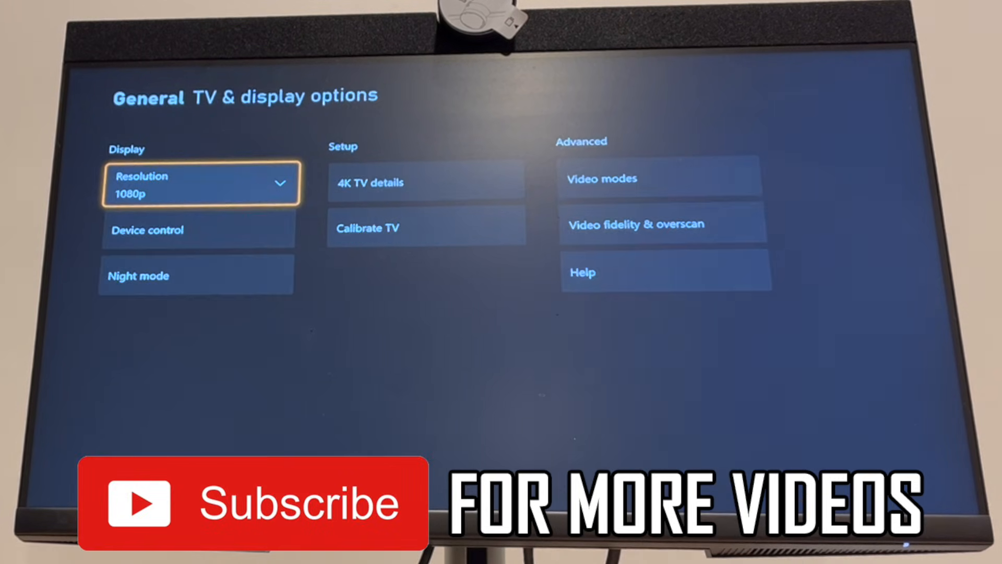
left_click(658, 177)
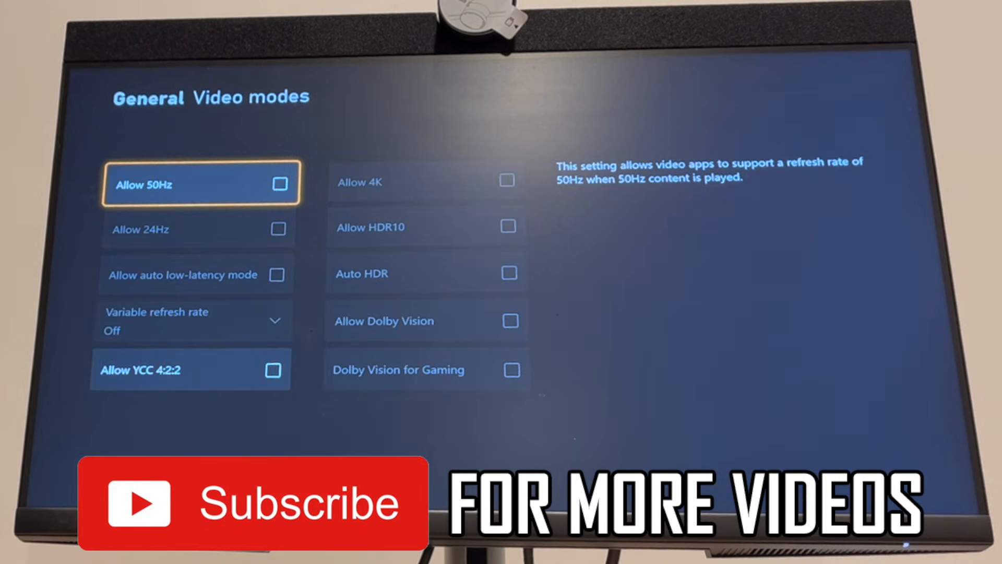